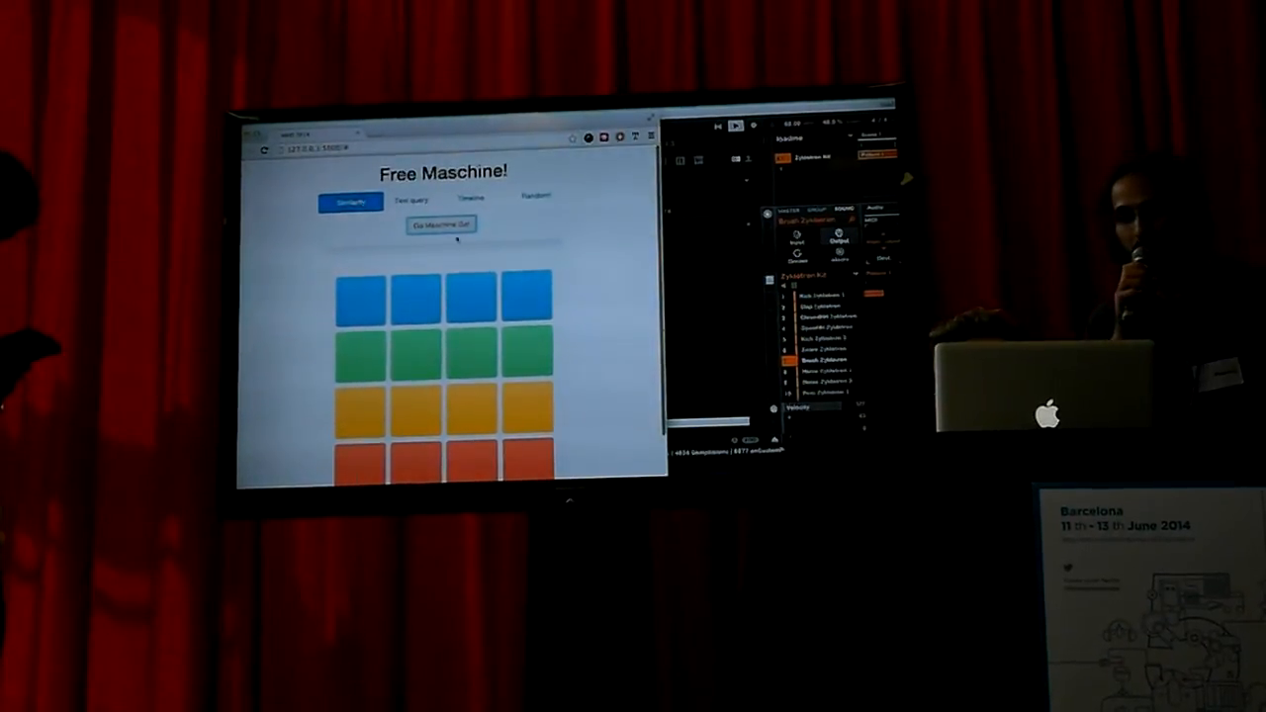
# Step: Switch Free Maschine! from similarity mode to the Text query mode
pyautogui.click(413, 198)
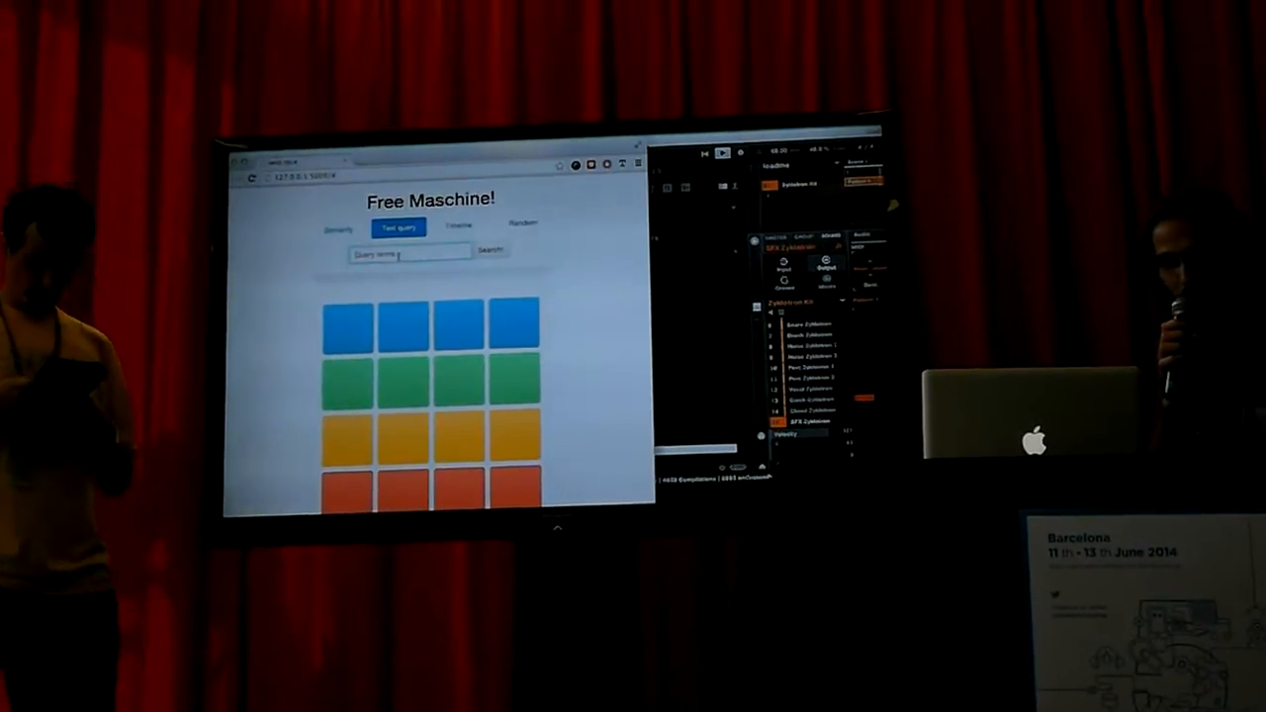
# Step: Search for 'glass' sounds, then switch to the Trending mode with month and year controls
pyautogui.write('glass')
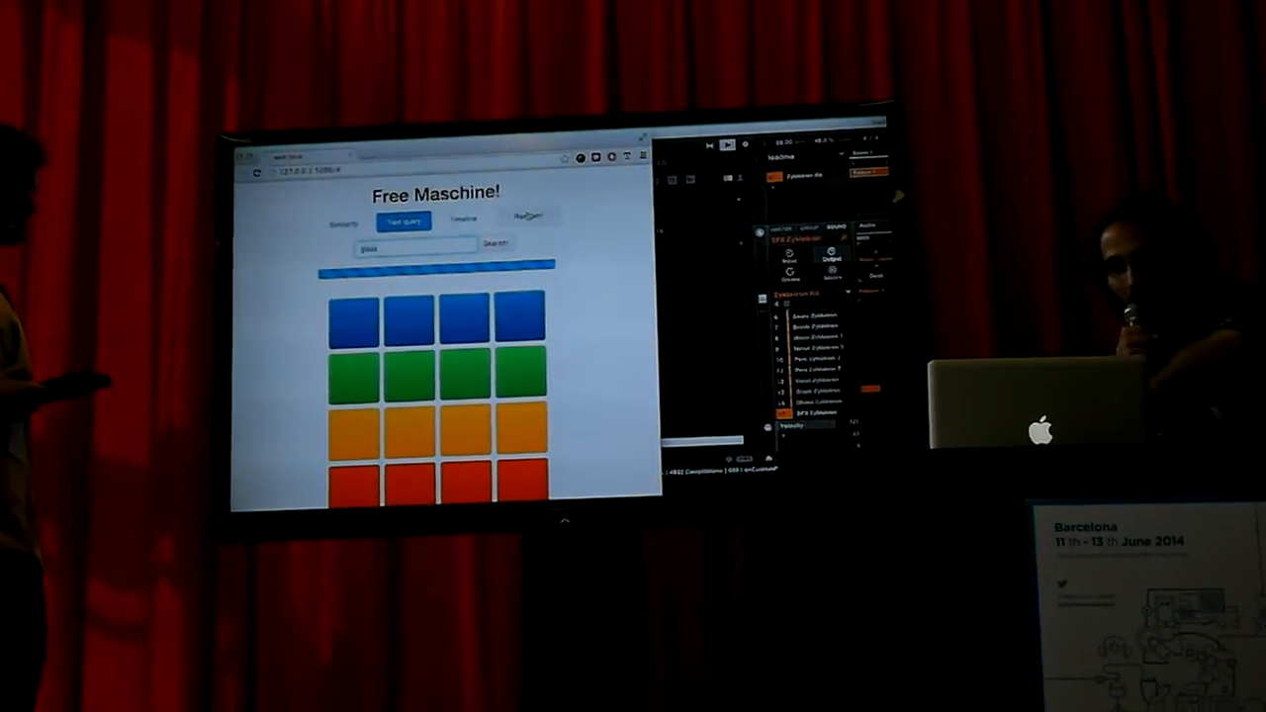
pyautogui.click(463, 218)
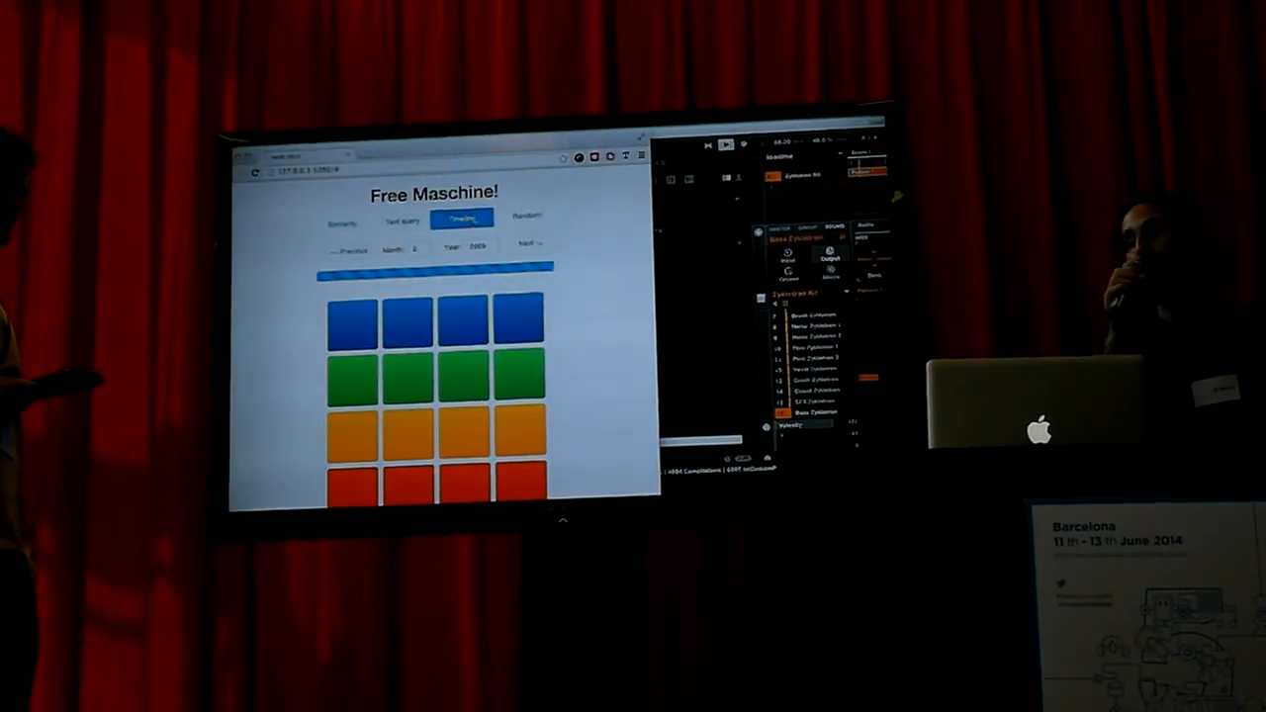